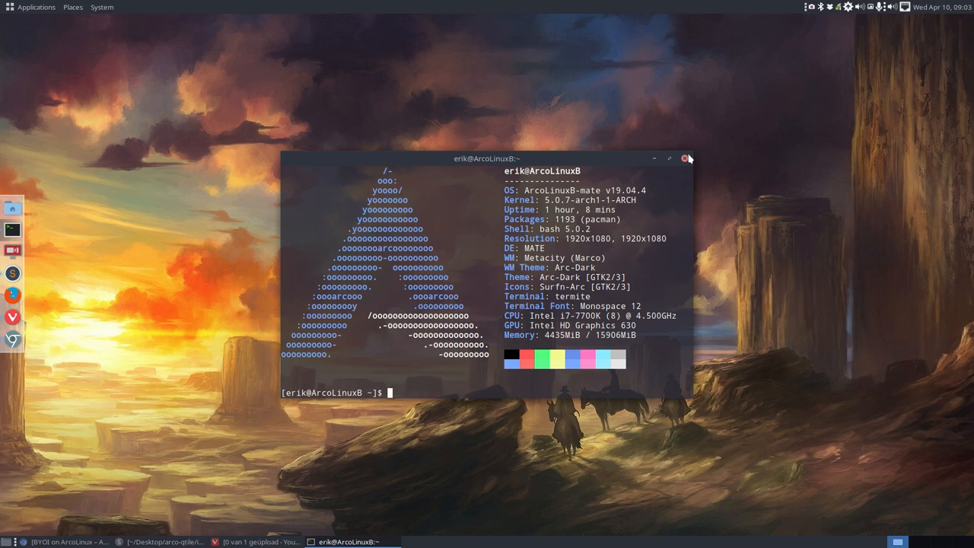
- Close the system-info terminal and bring up the arcolinuxb/arco-qtile GitHub tab
left_click(684, 158)
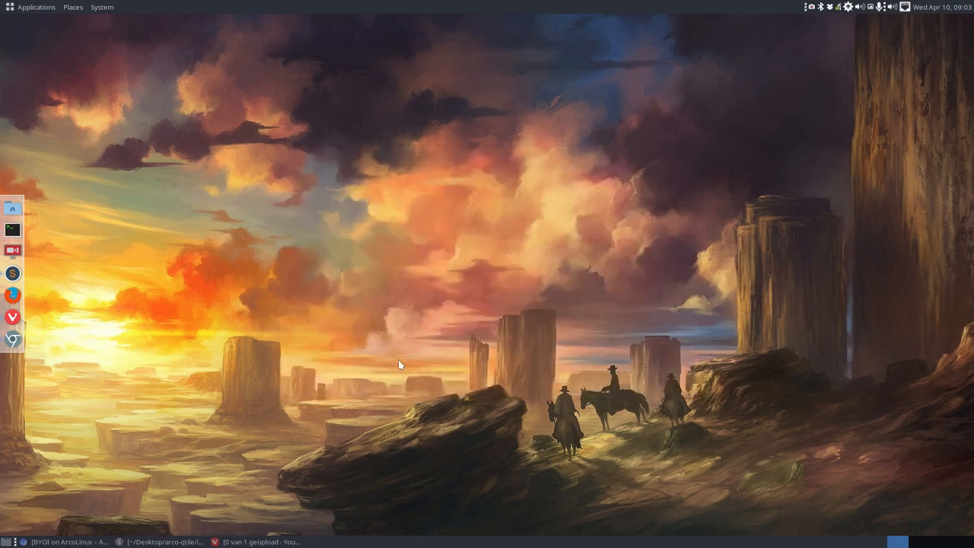
mouse_move(372, 363)
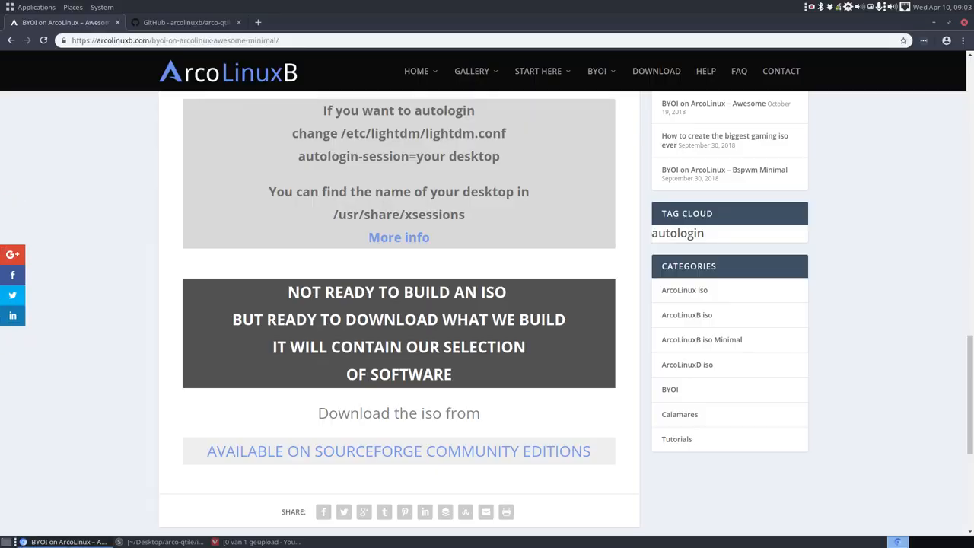
mouse_move(615, 146)
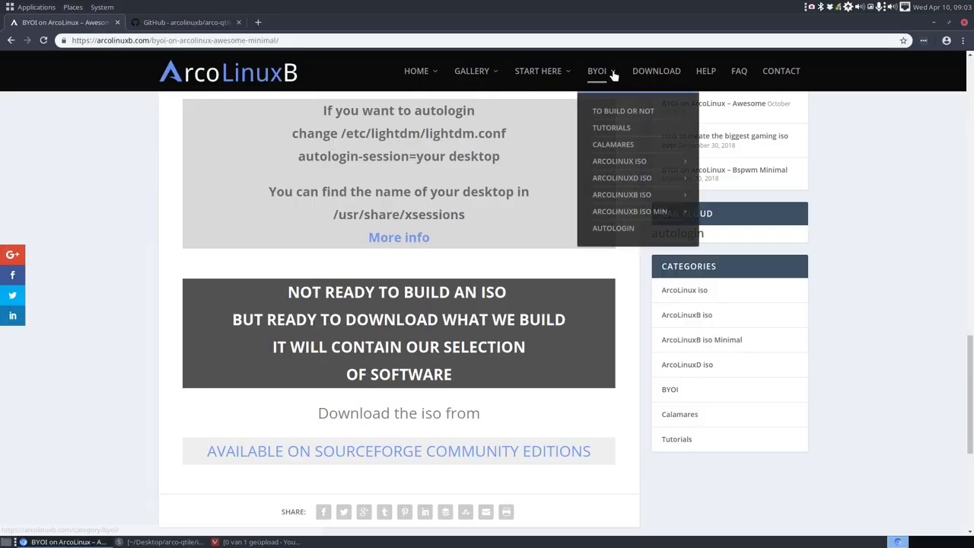
mouse_move(621, 194)
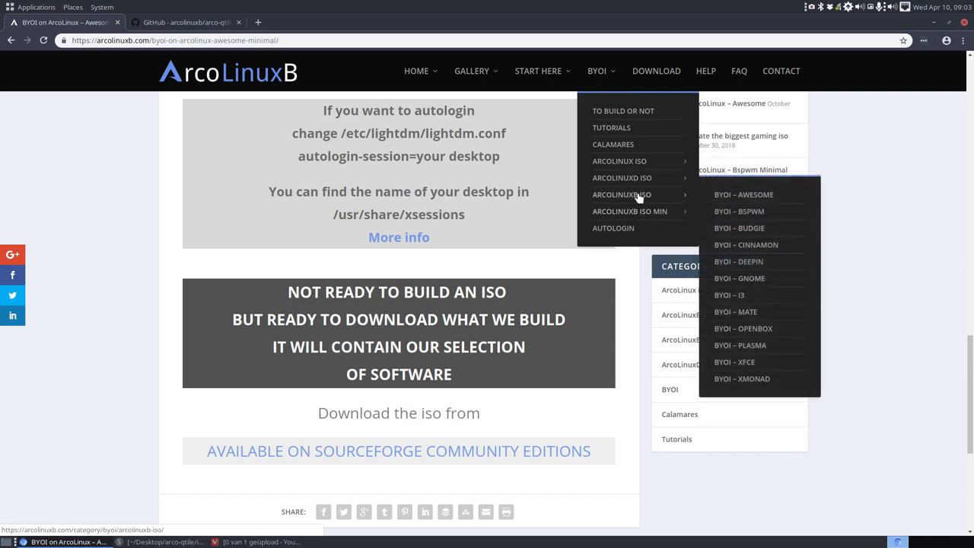
mouse_move(739, 344)
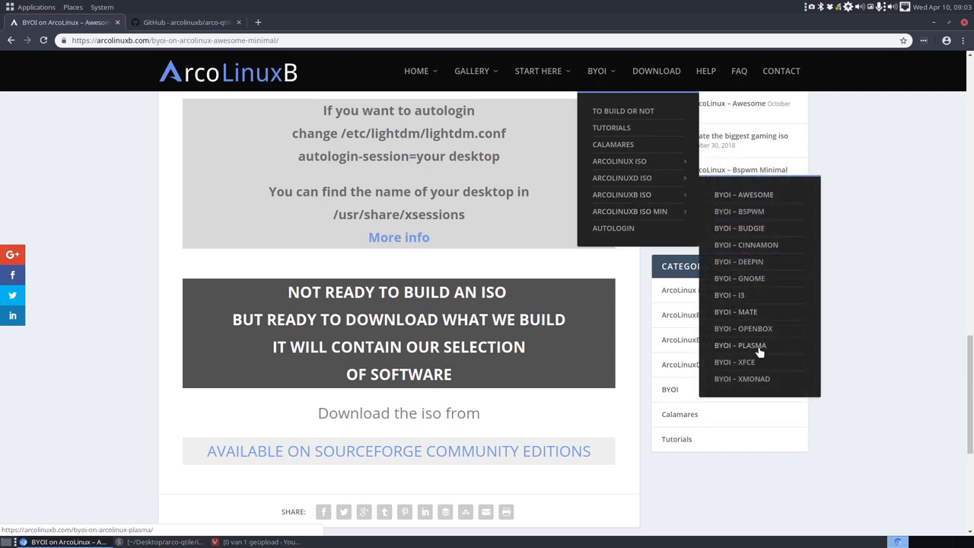
mouse_move(755, 384)
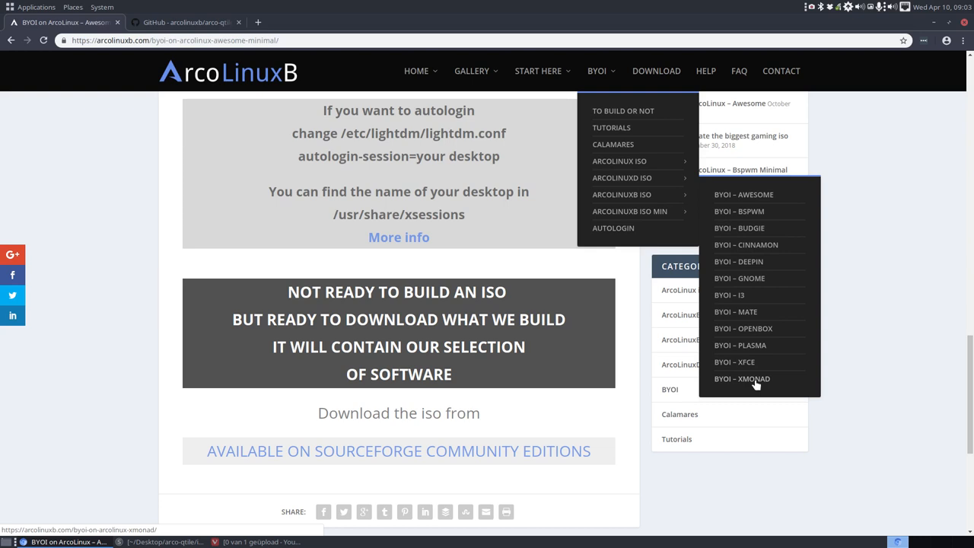
mouse_move(734, 320)
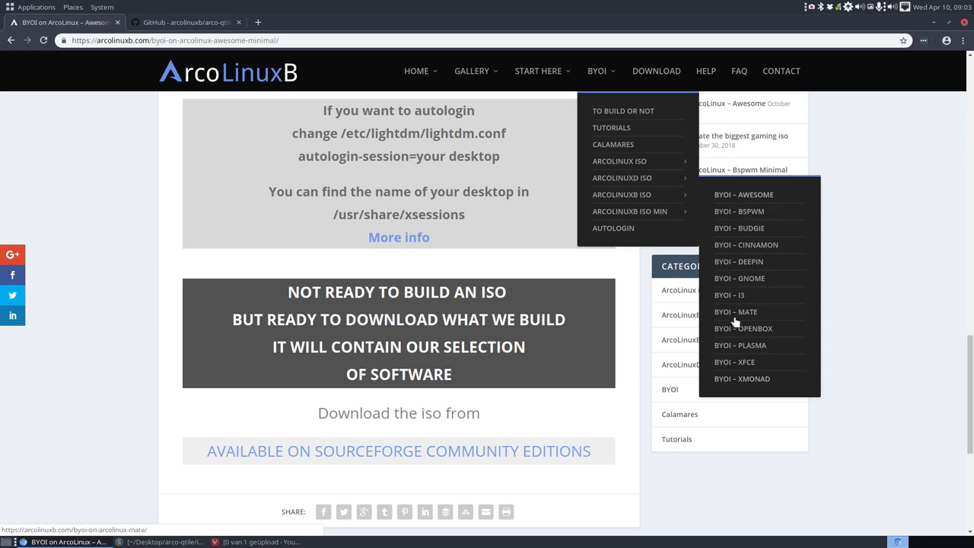
mouse_move(696, 204)
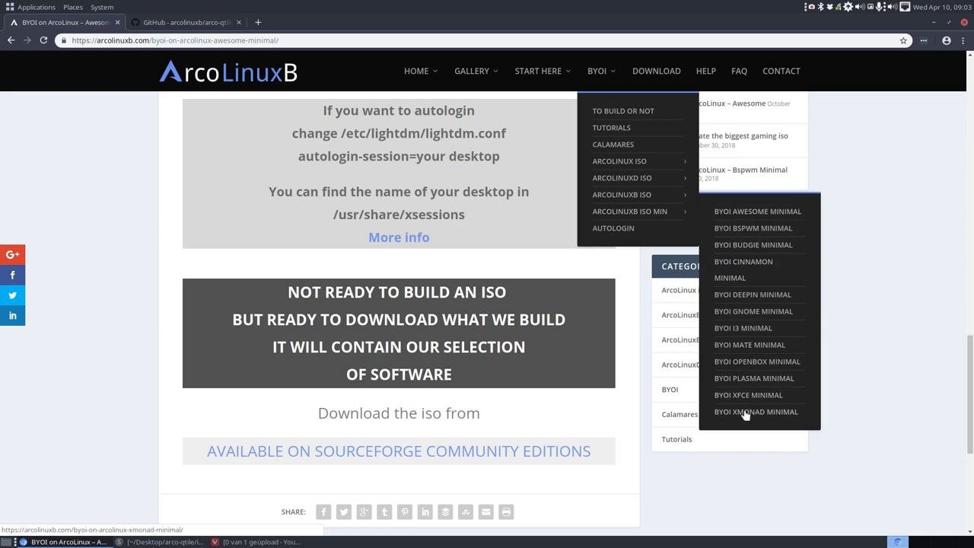
mouse_move(748, 395)
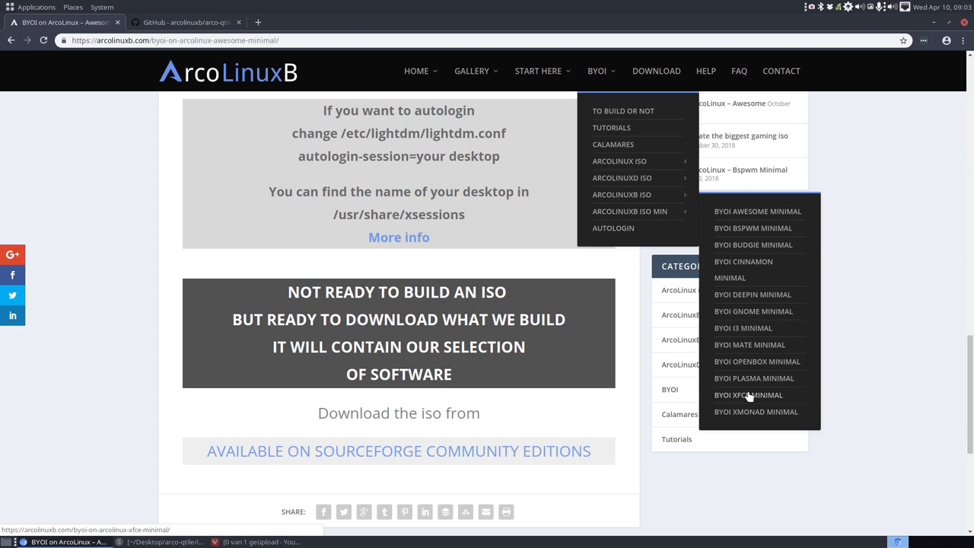
mouse_move(748, 378)
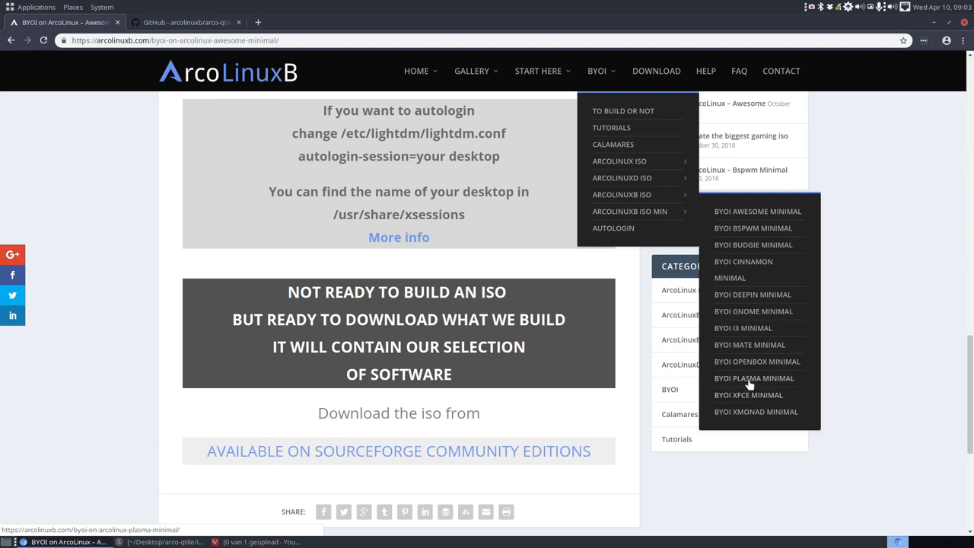
left_click(187, 22)
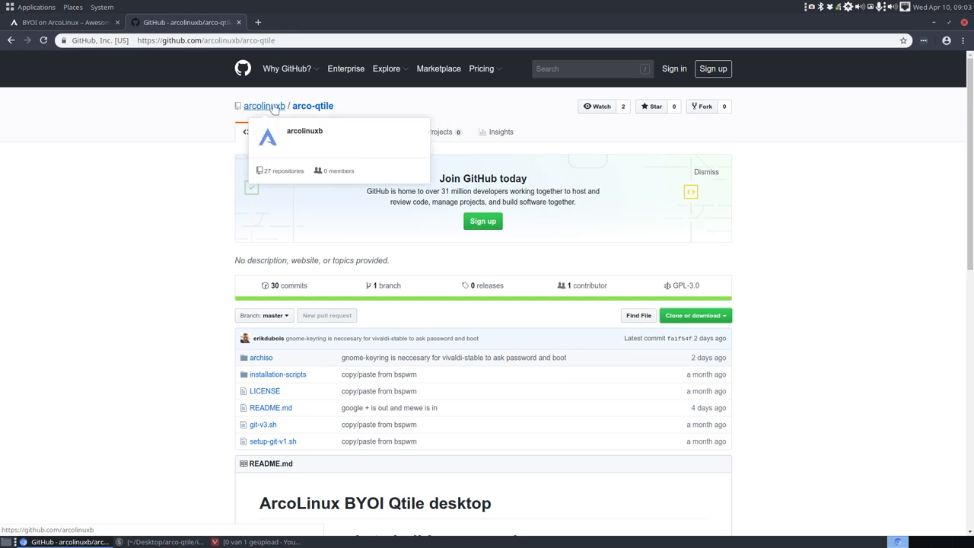
- Filter arcolinuxb repositories for qtile, open arco-qtile-minimal, and copy its HTTPS clone URL
left_click(263, 105)
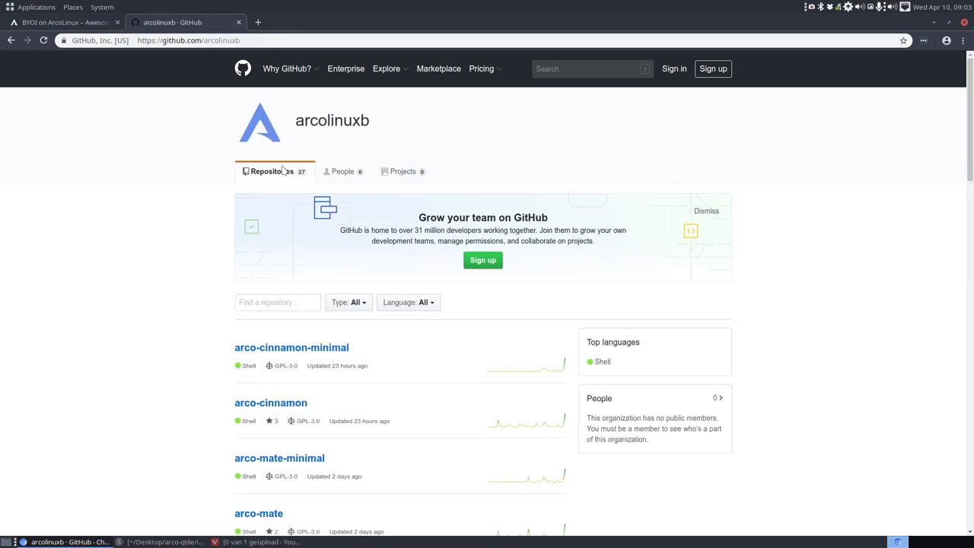
type("qtl")
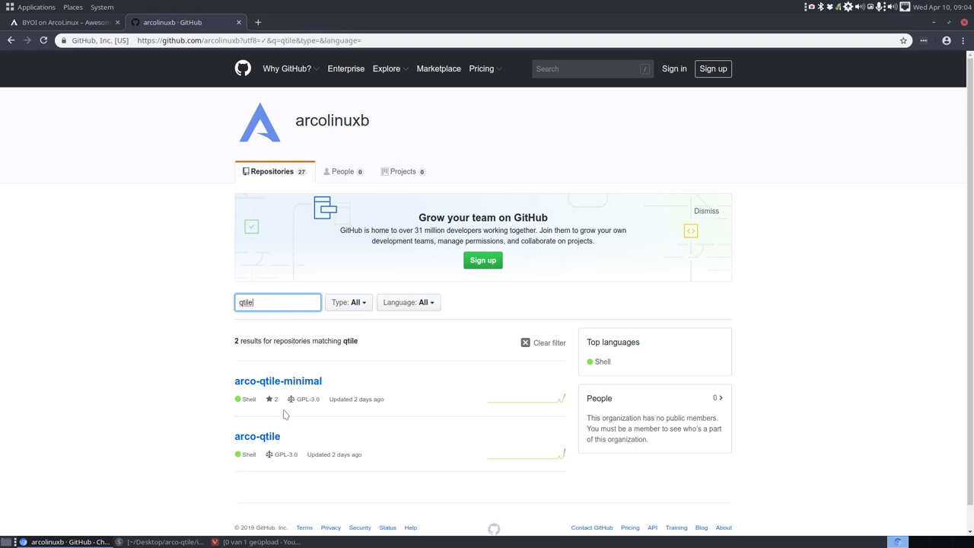
left_click(278, 381)
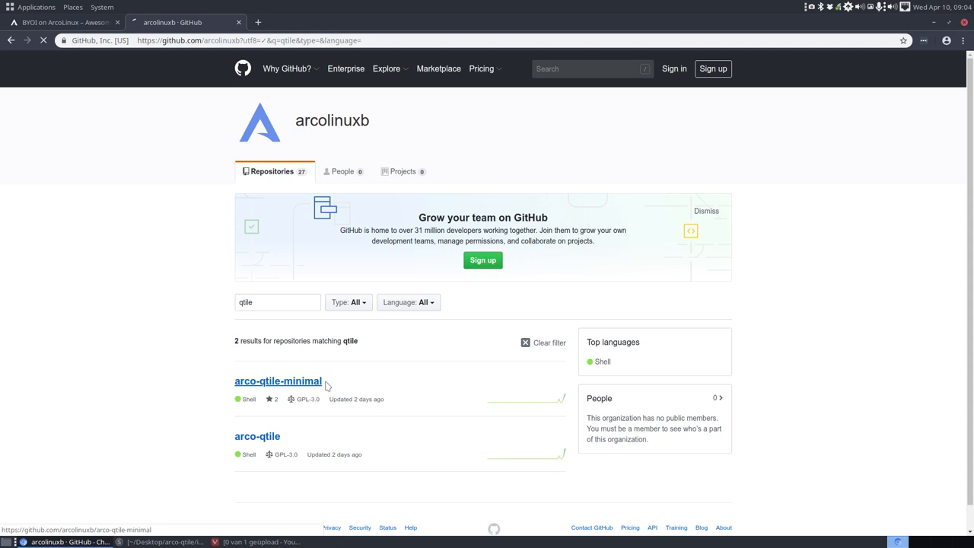
left_click(278, 380)
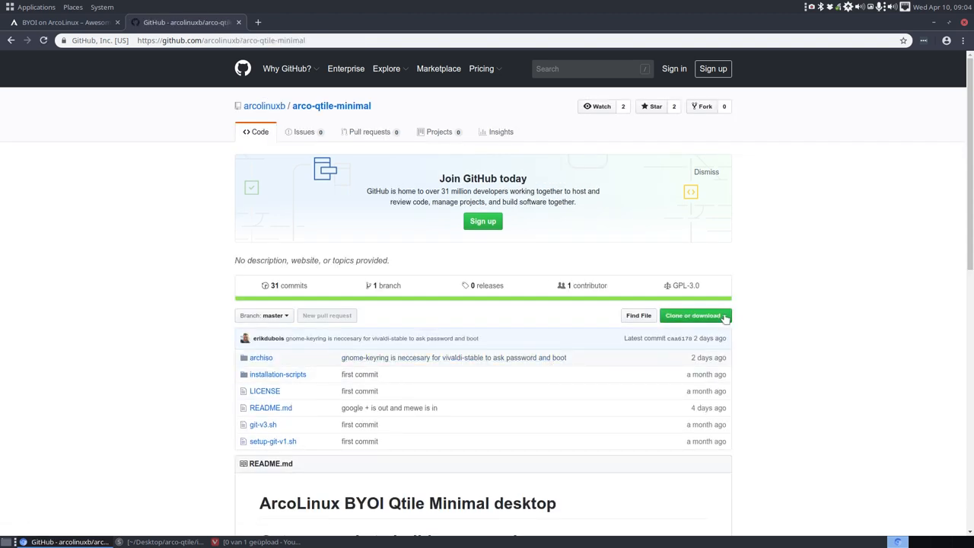
left_click(692, 315)
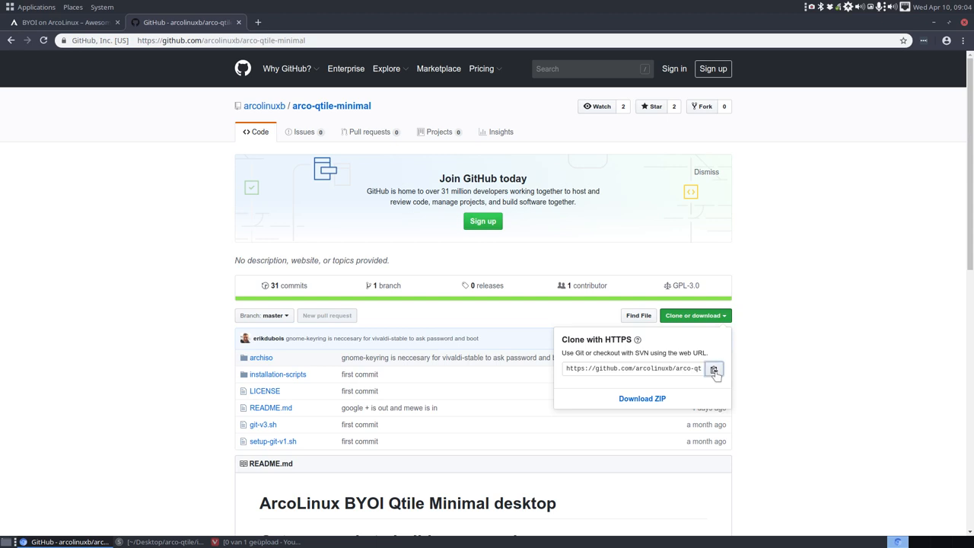
left_click(714, 368)
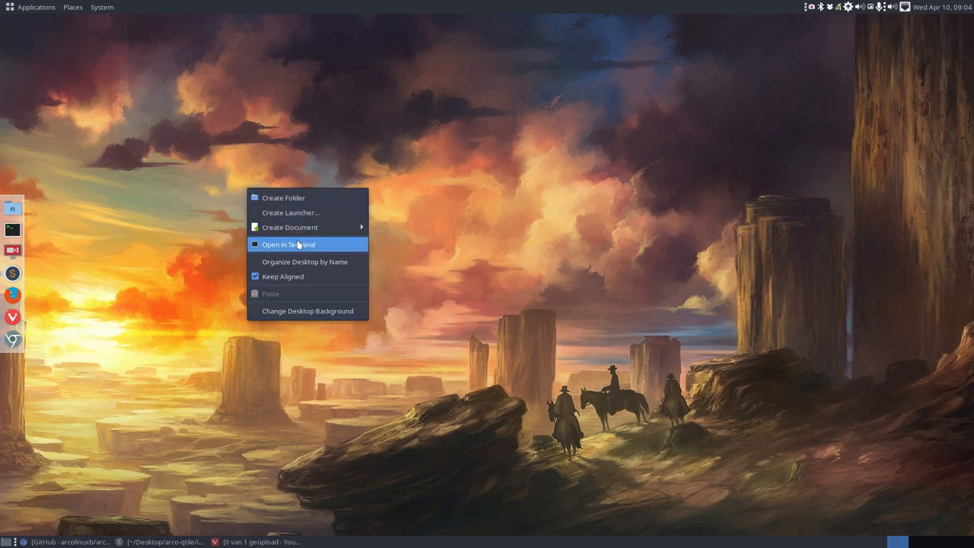
- Run git clone with the copied URL in a Desktop terminal, then close the terminal
left_click(288, 244)
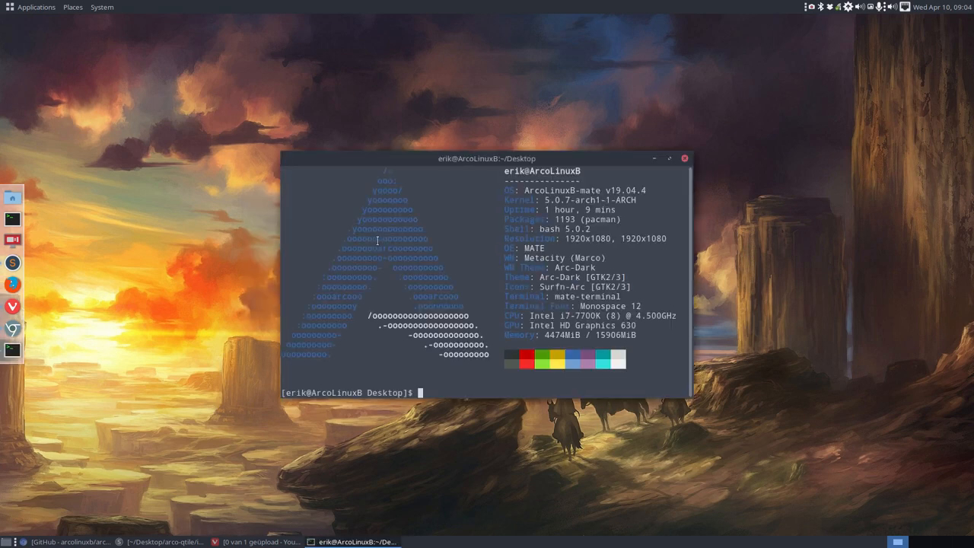
type("git clone https://github.com/arcolinuxb/arco-qtile-minimal.git")
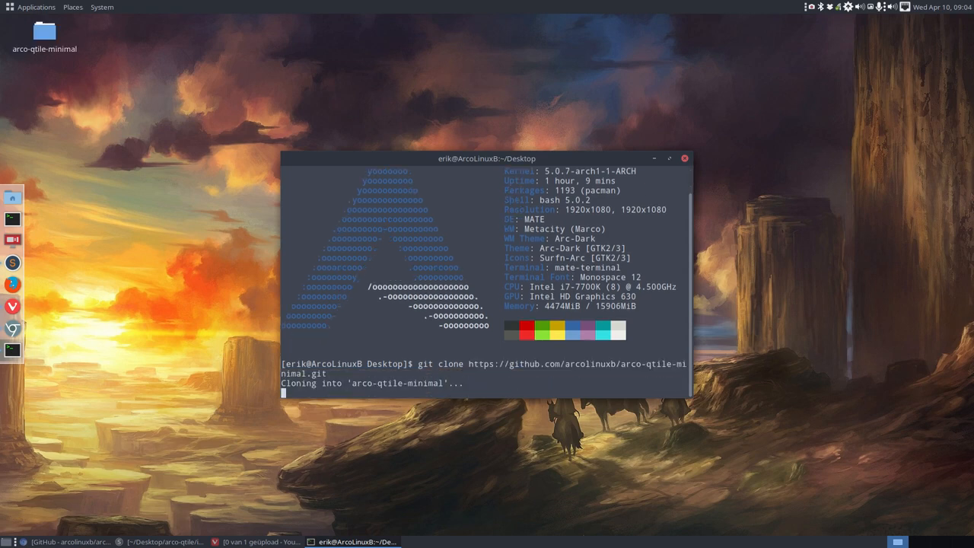
left_click(683, 158)
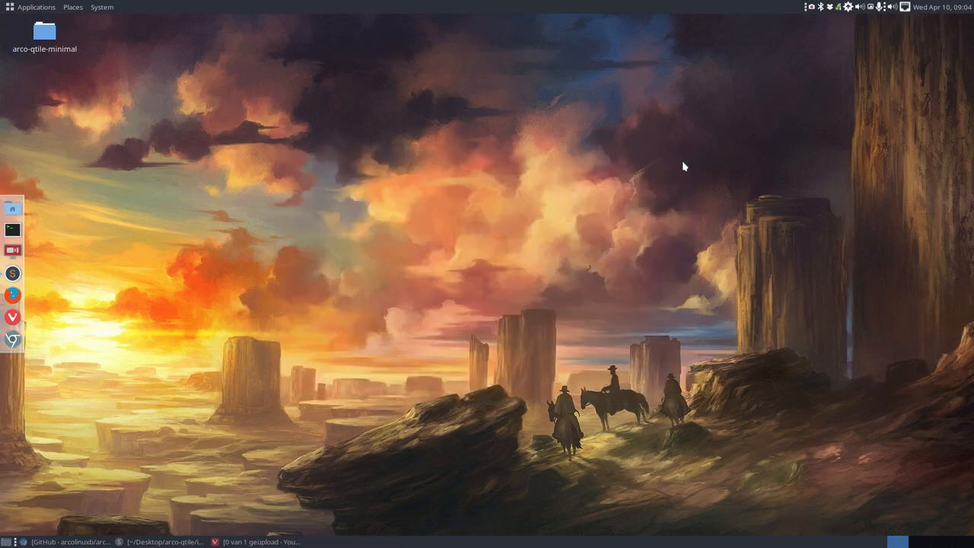
- Open arco-qtile-minimal, restore the arco-qtile folder from Trash, and close the window
left_click(45, 32)
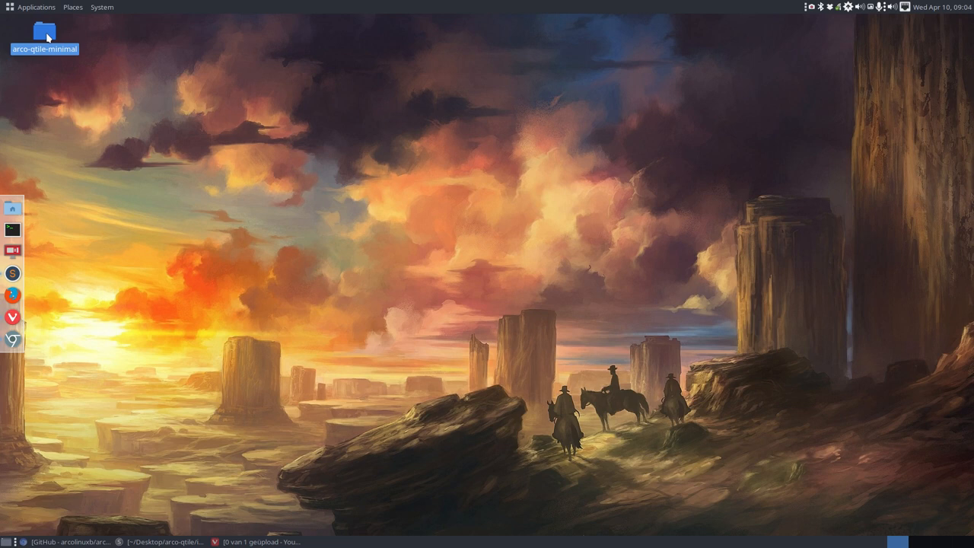
double_click(45, 32)
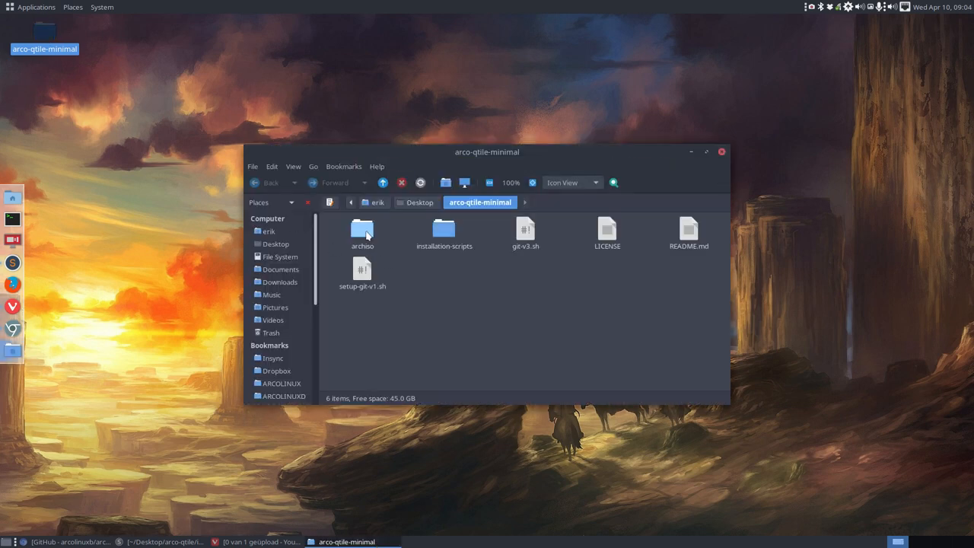
right_click(270, 332)
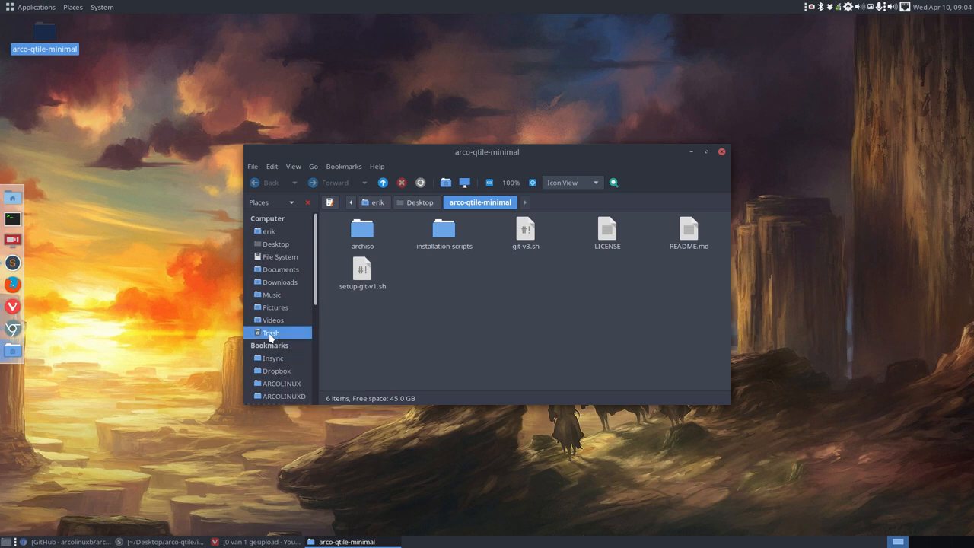
left_click(271, 333)
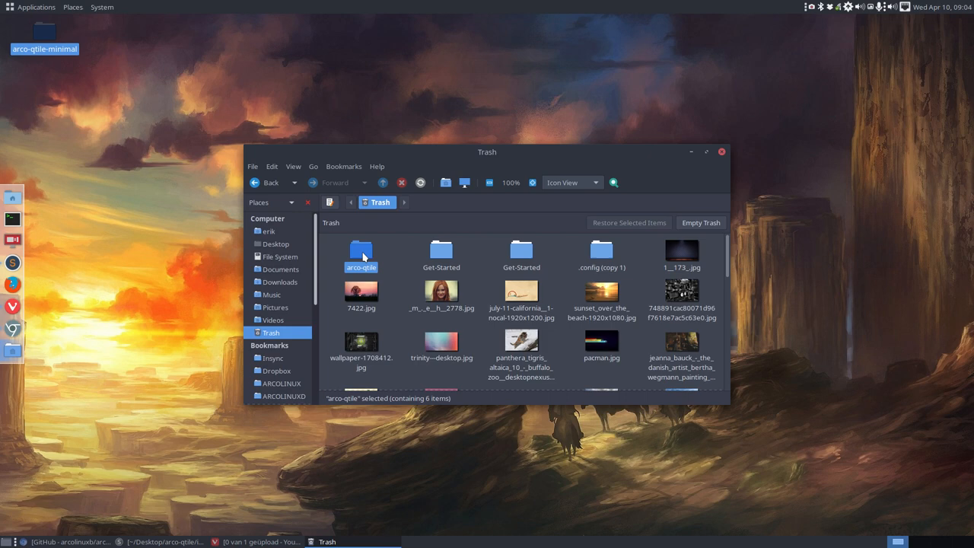
right_click(361, 255)
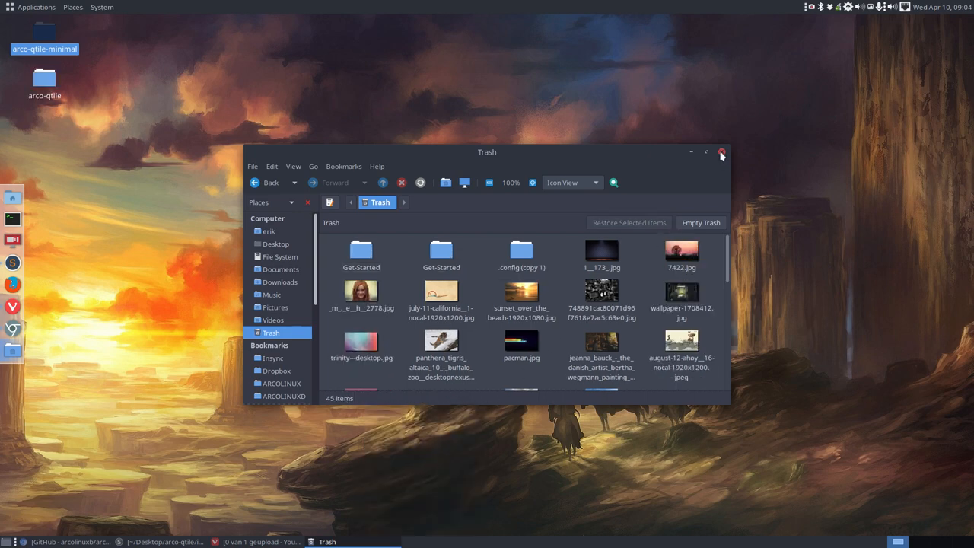
left_click(720, 152)
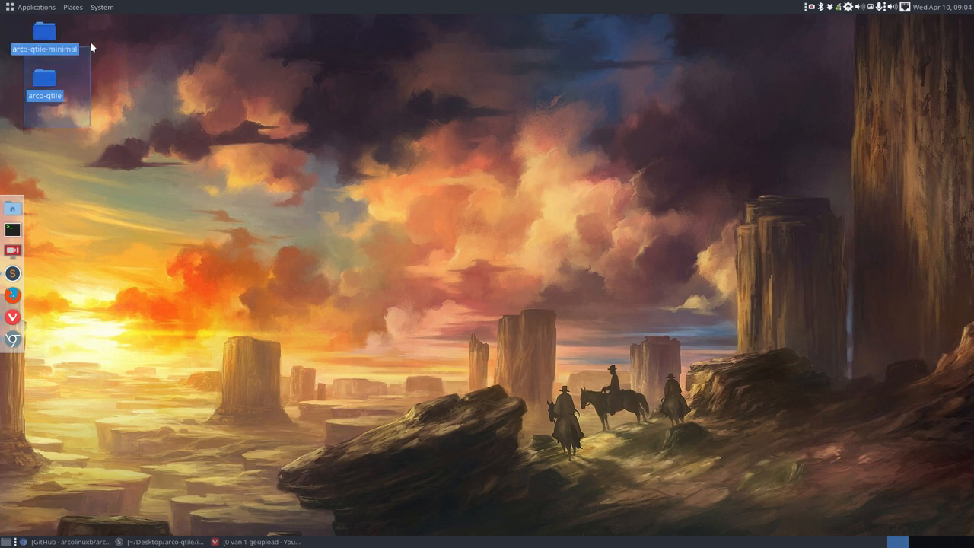
- Select the arco-qtile and arco-qtile-minimal Desktop folders and compare them in Meld
right_click(43, 34)
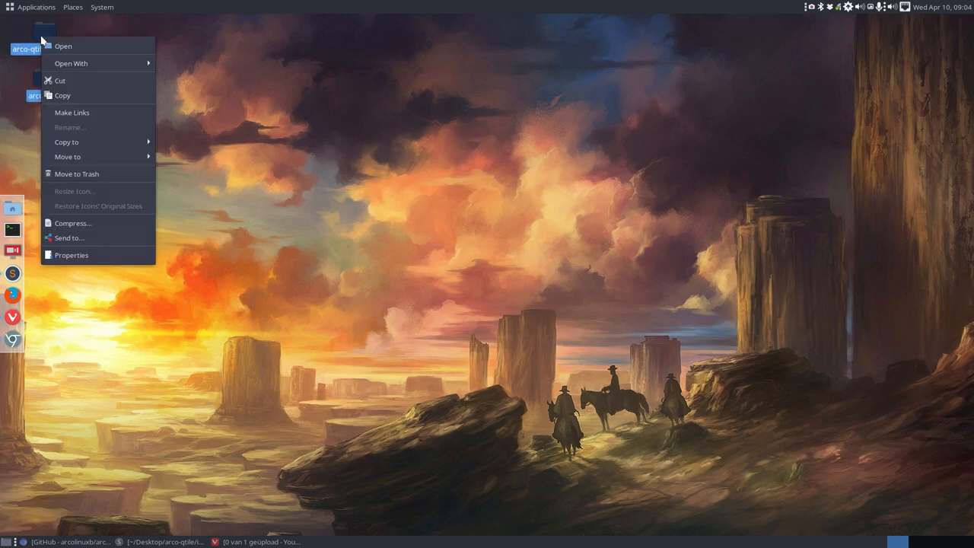
left_click(299, 284)
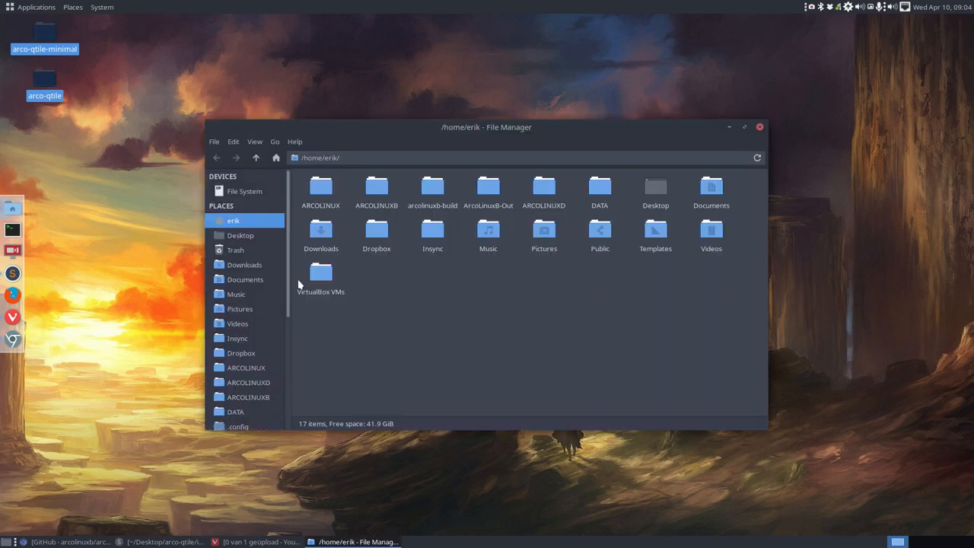
mouse_move(280, 147)
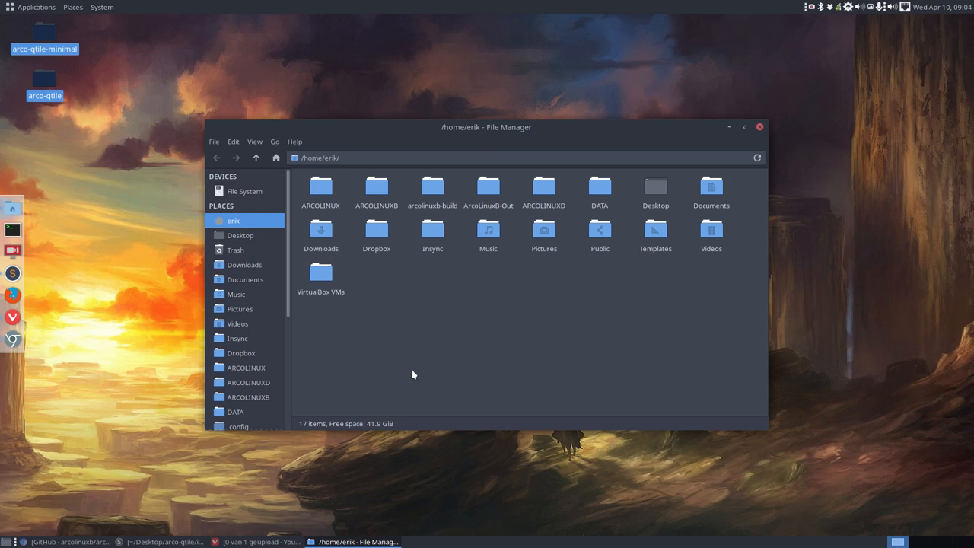
left_click(239, 235)
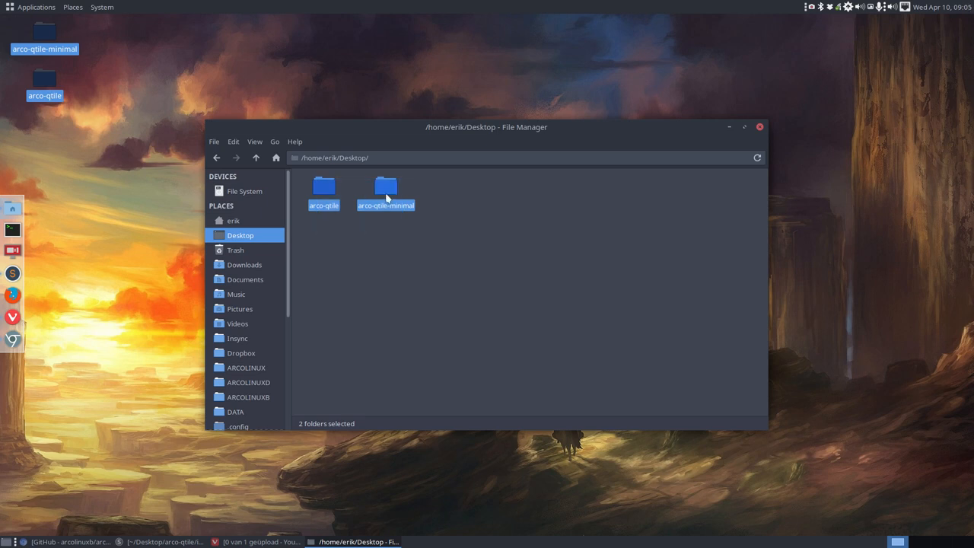
right_click(386, 190)
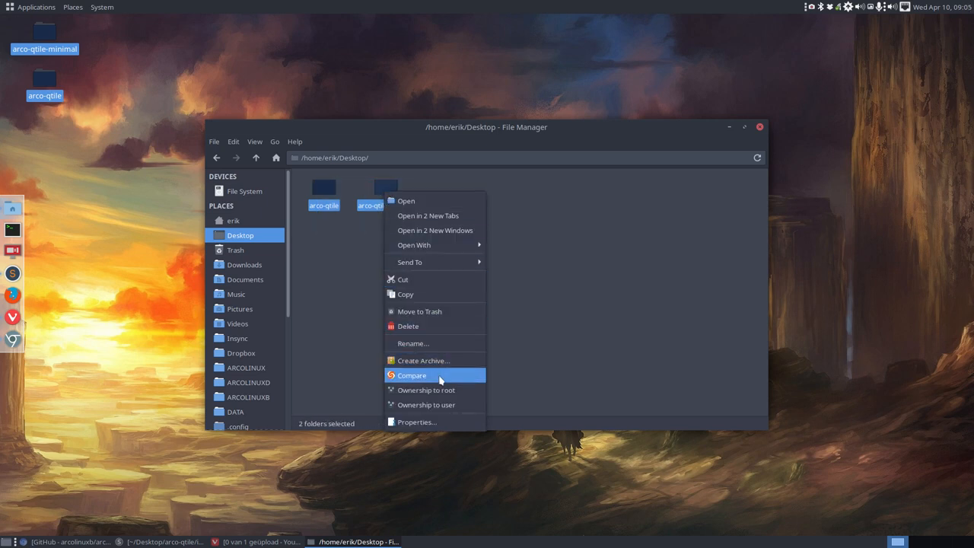
left_click(411, 375)
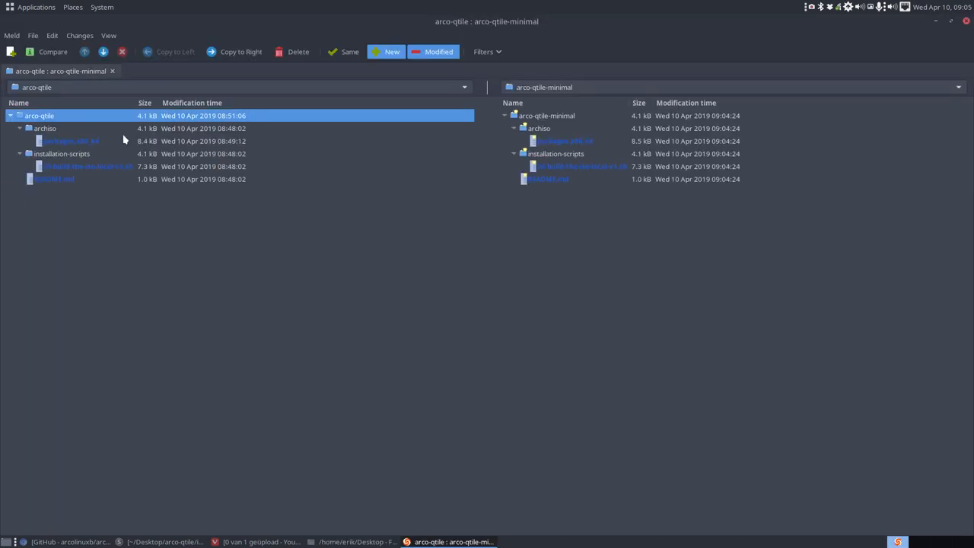
- Diff 30-build-the-iso-local-v3.sh (qtile vs qtile-min), then compare the packages.x86_64 lists
left_click(71, 140)
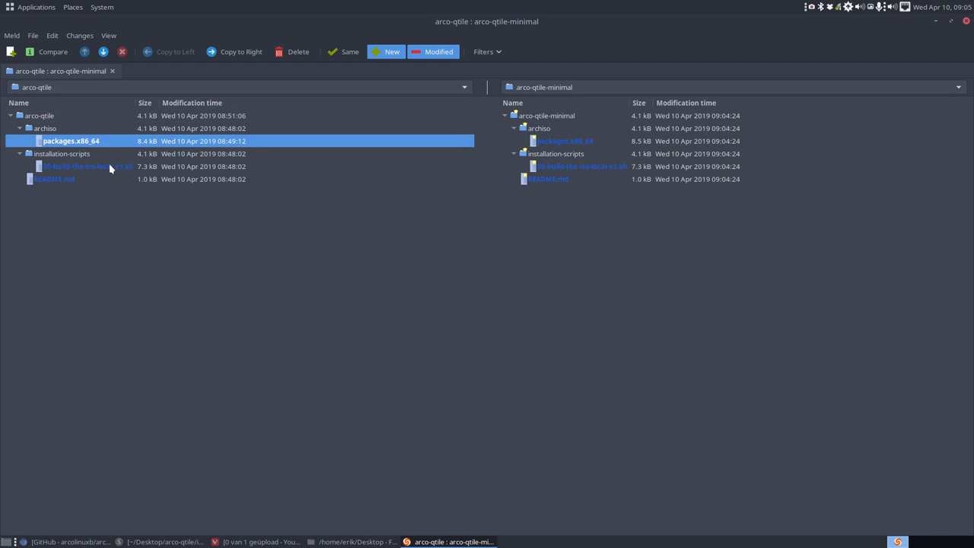
double_click(53, 178)
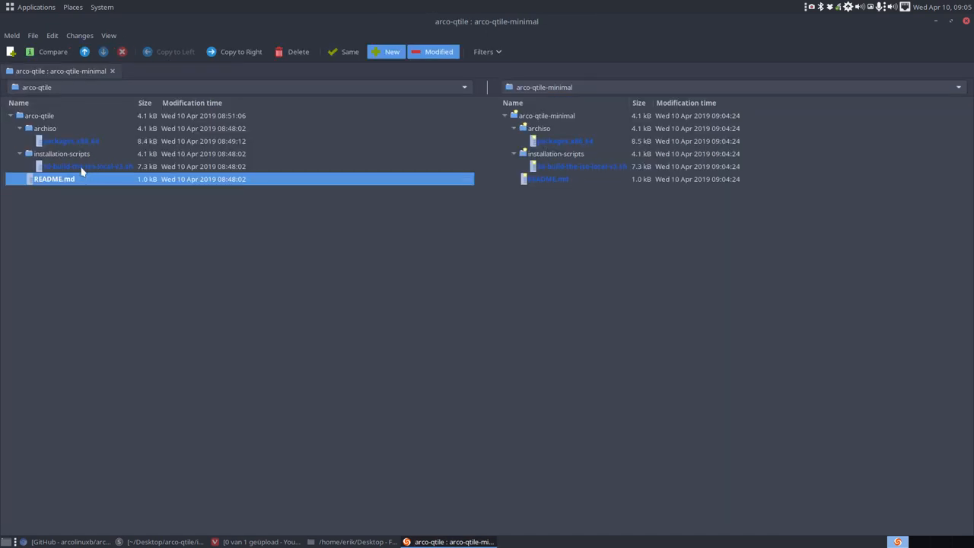
double_click(86, 165)
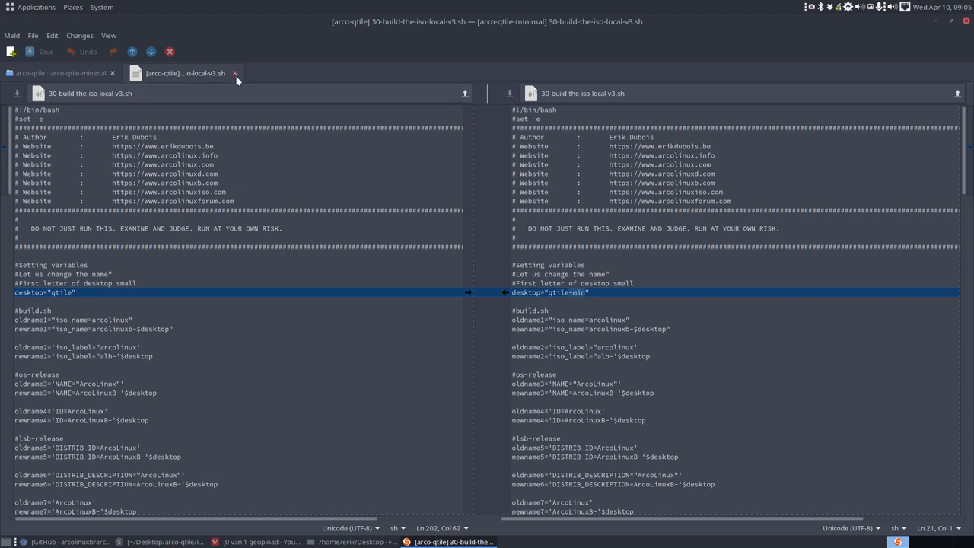
left_click(61, 71)
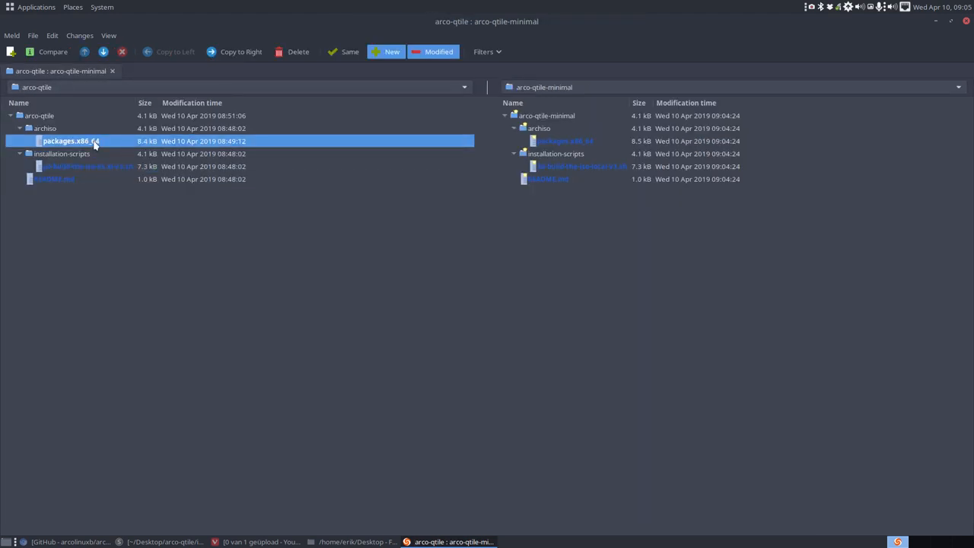
double_click(70, 141)
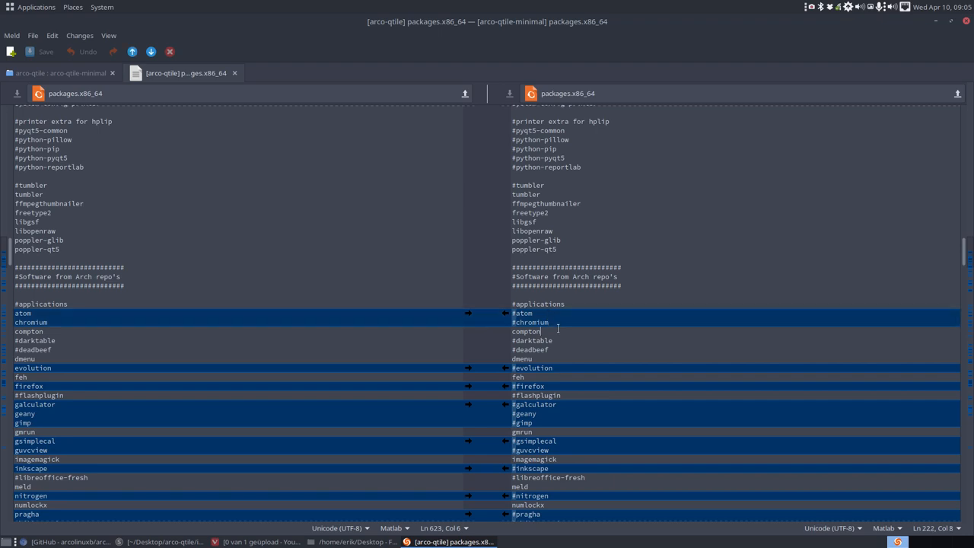
scroll("down", 3)
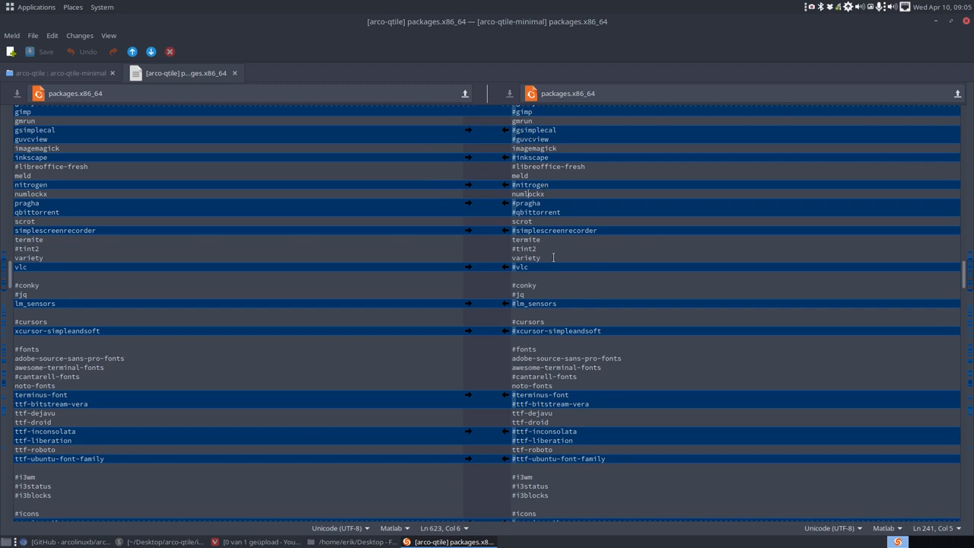
scroll("down", 3)
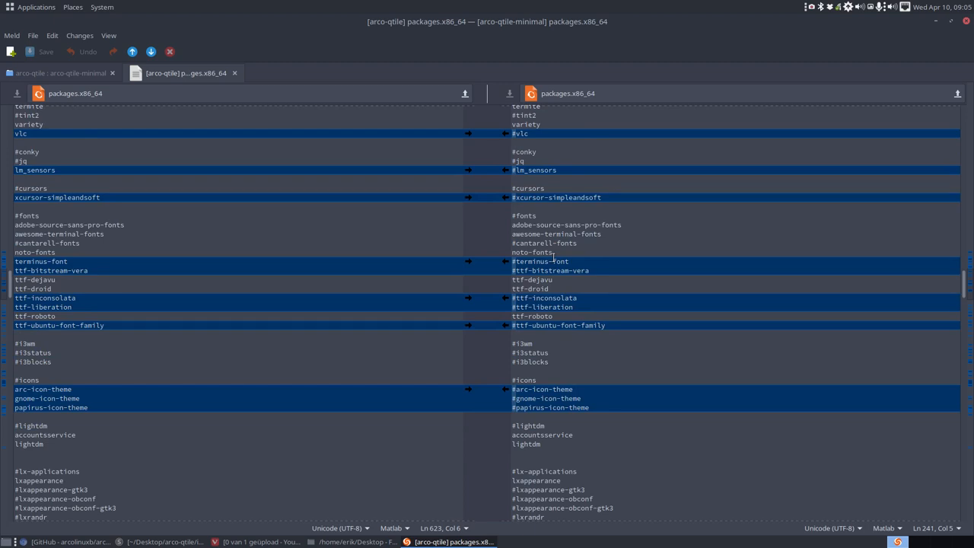
mouse_move(583, 312)
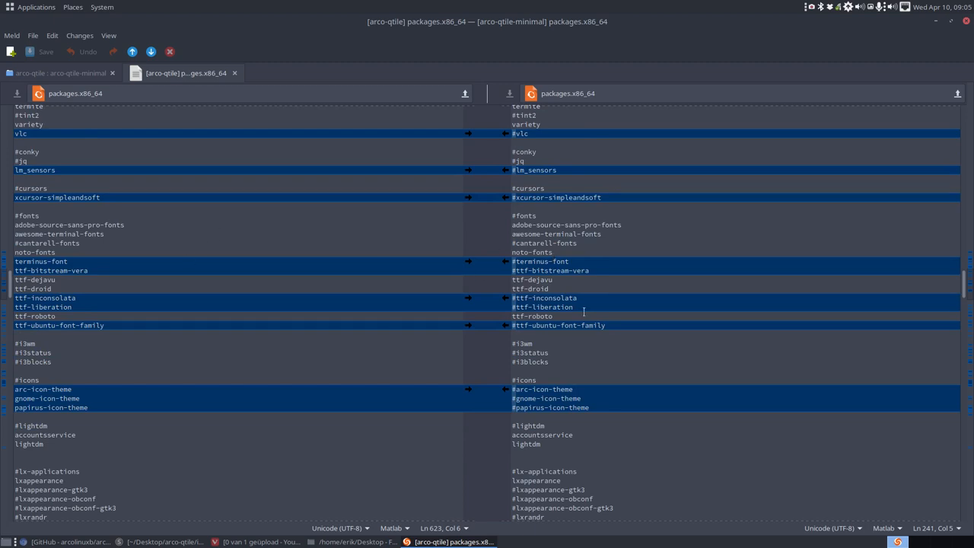
scroll("down", 3)
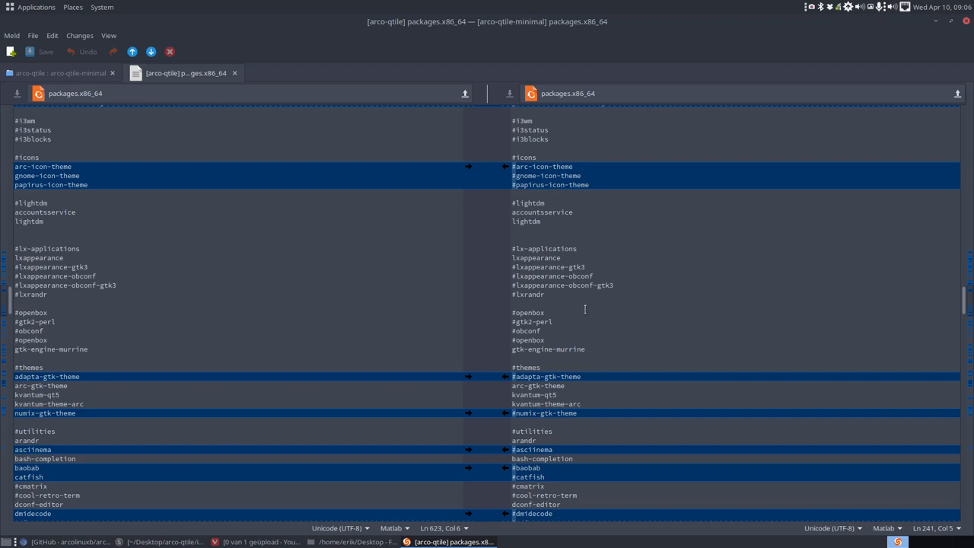
- Scroll past the commented-out glances, gpick and nomacs entries, then close Meld
scroll("down", 3)
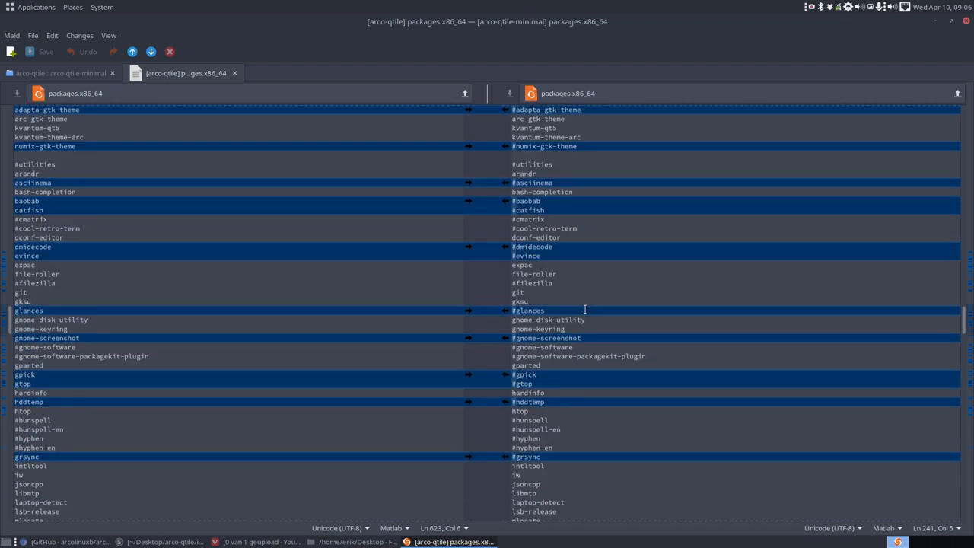
scroll("down", 3)
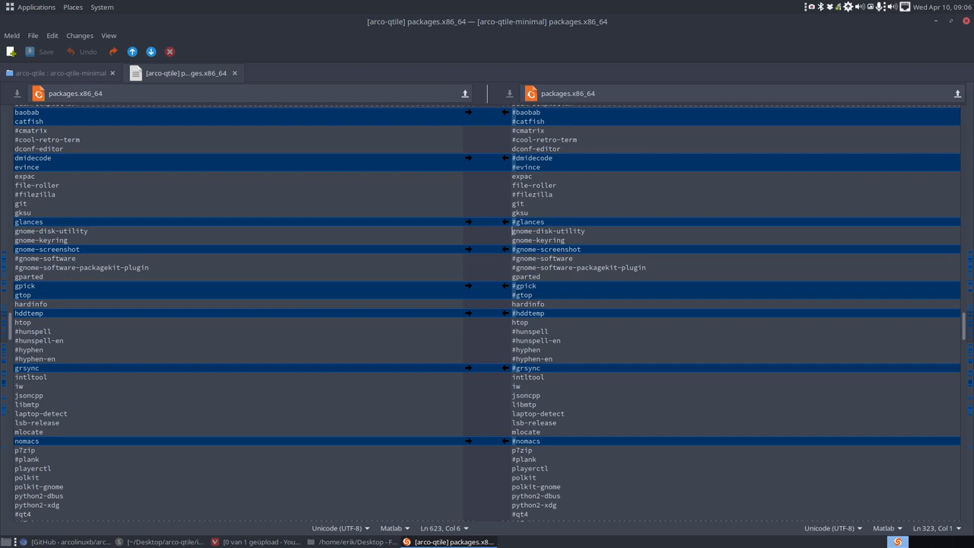
double_click(520, 322)
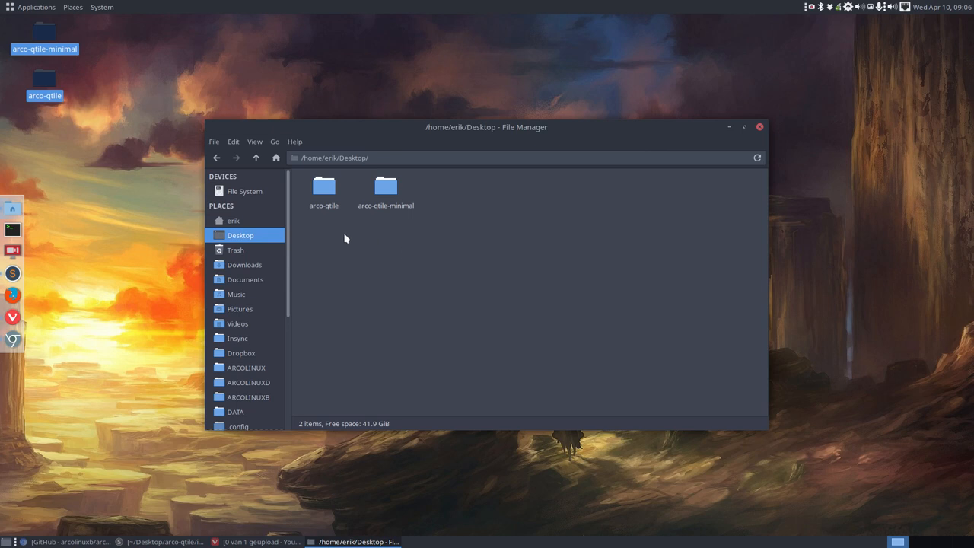
- Delete arco-qtile and open arco-qtile-minimal/archiso/packages.x86_64 in Sublime Text
left_click(323, 191)
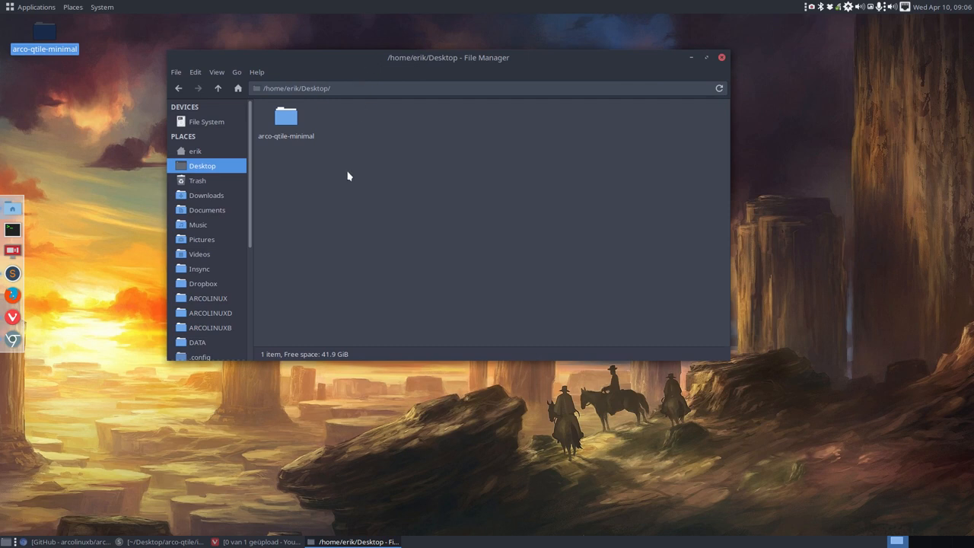
left_click(286, 118)
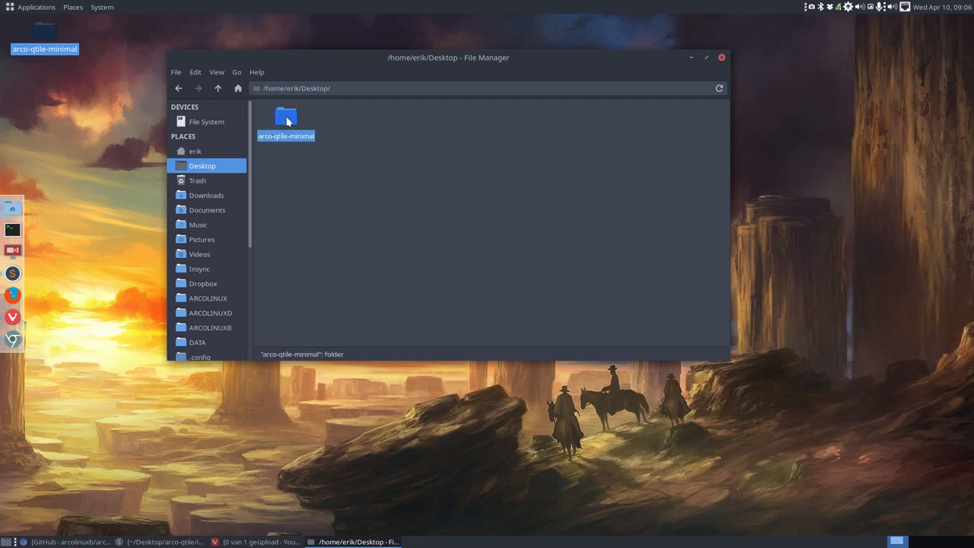
double_click(286, 118)
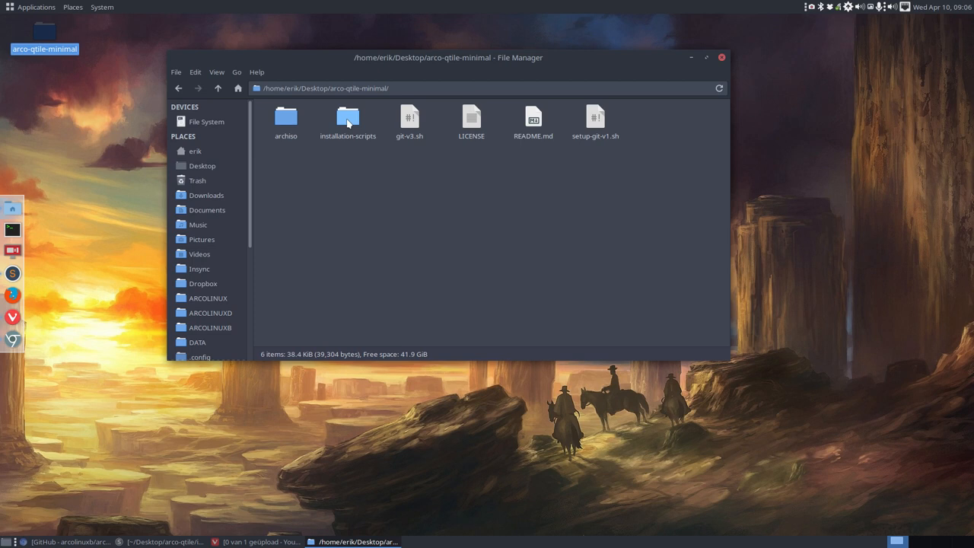
double_click(348, 118)
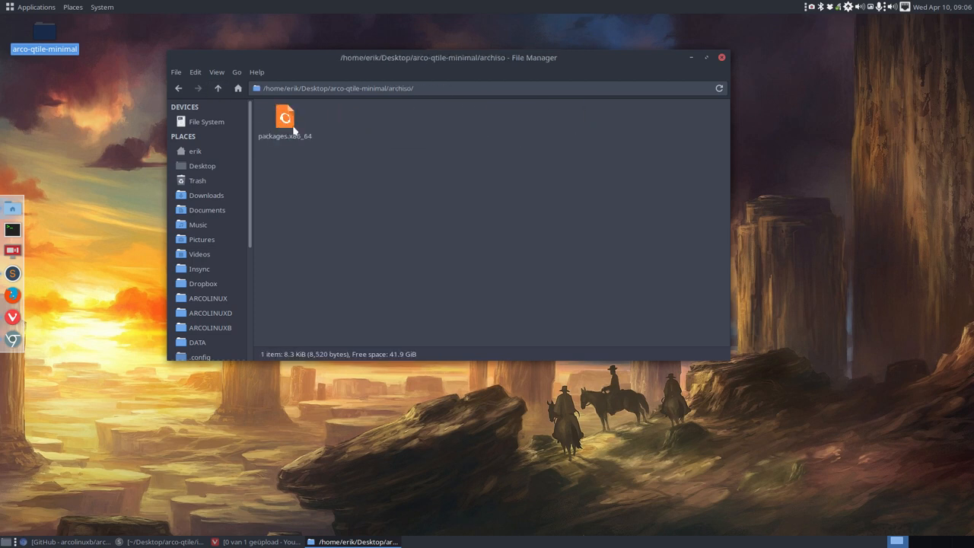
double_click(284, 118)
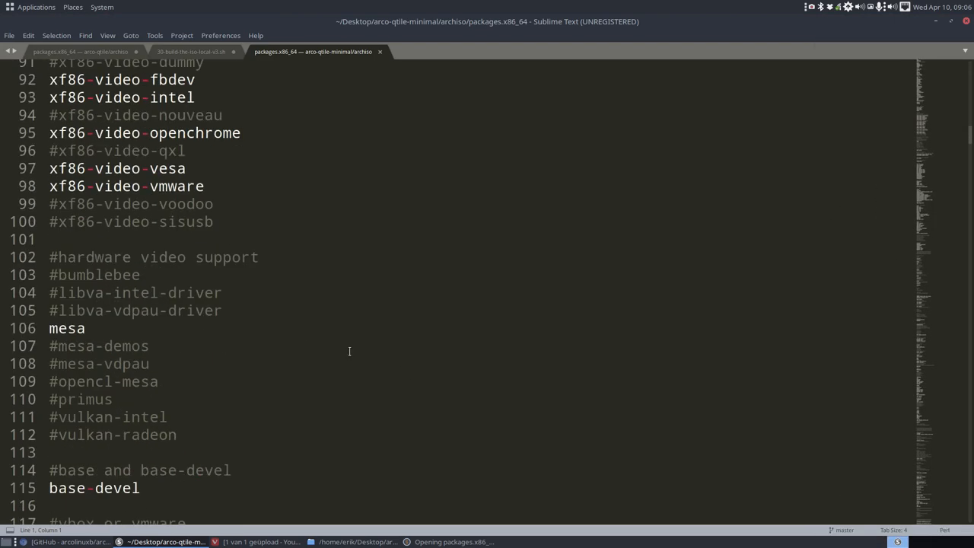
scroll("down", 3)
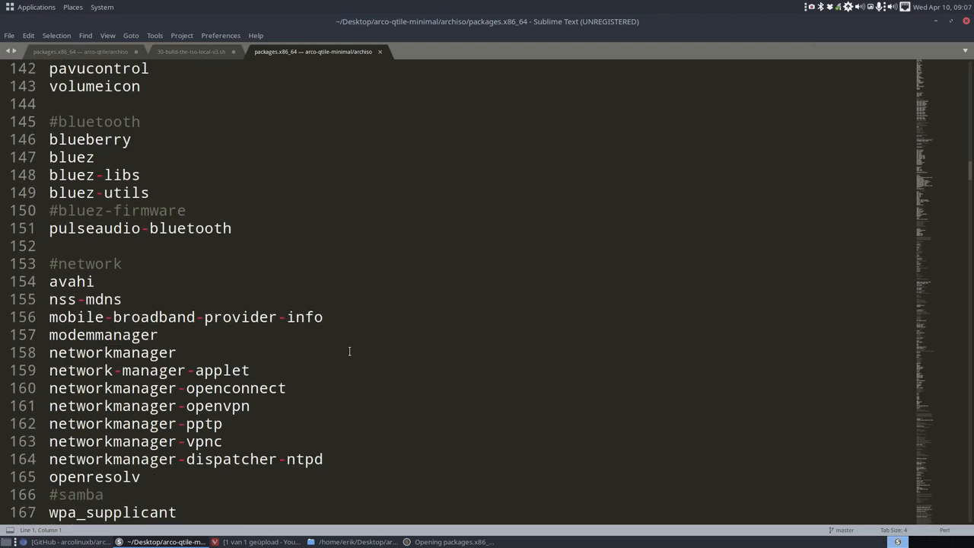
scroll("down", 3)
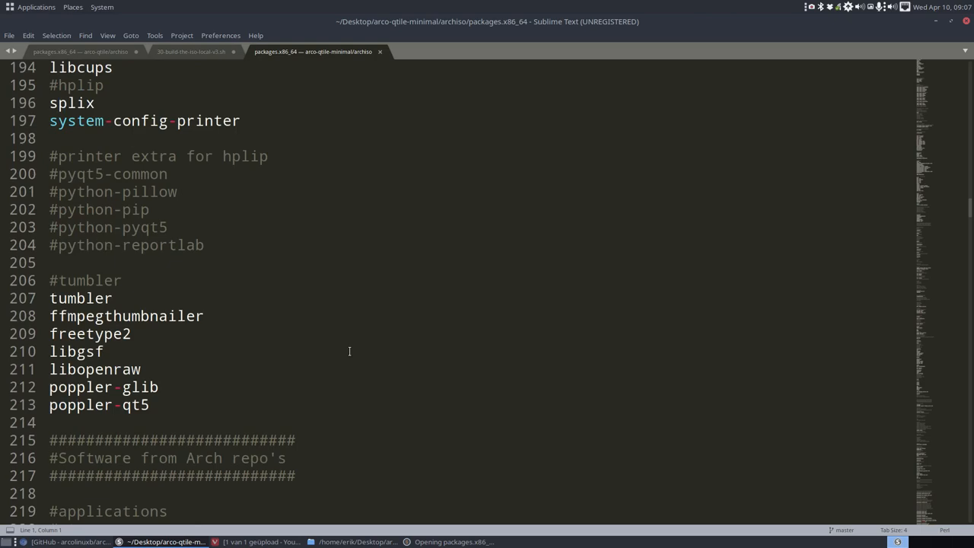
scroll("down", 3)
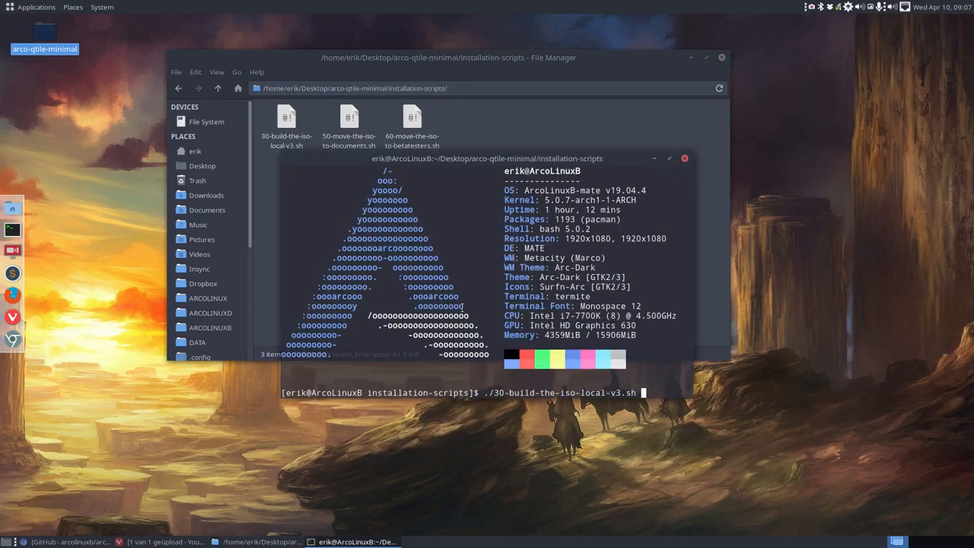
- Run ./30-build-the-iso-local-v3.sh to build the 1.4G arcolinuxb-qtile-min-v19.04.4.iso
key("Return")
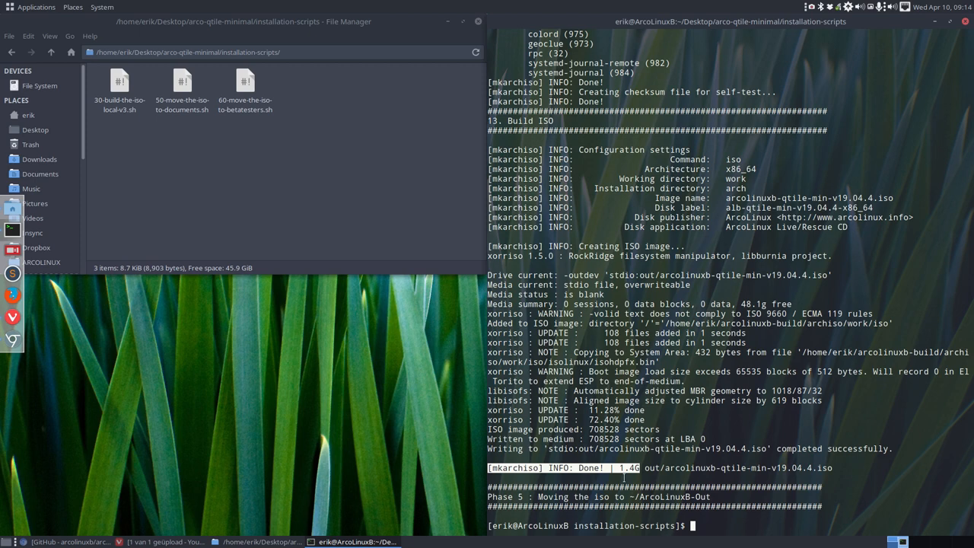
- Open ~/ArcoLinuxB-Out and select the qtile-min (1.4 GiB) and full Qtile ISOs (3.3 GiB together)
left_click(28, 115)
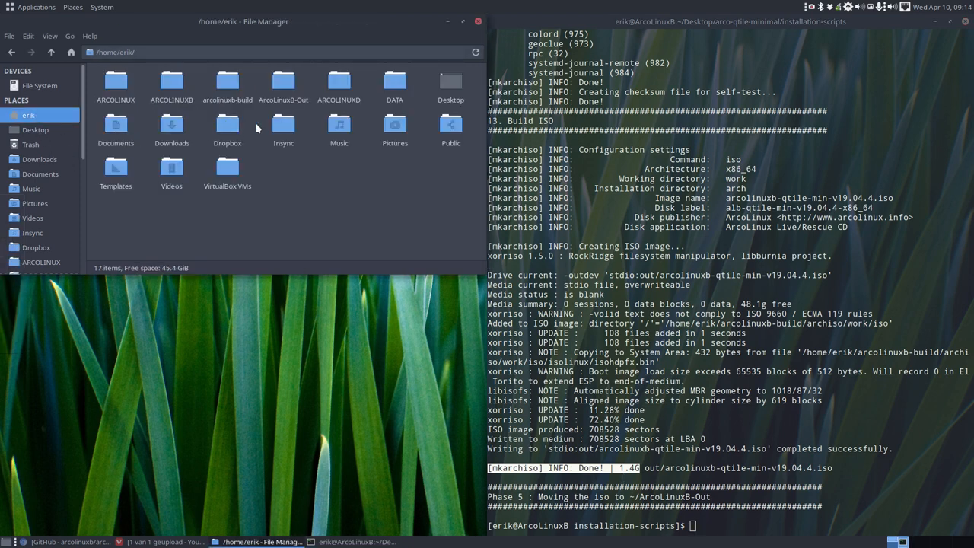
double_click(283, 86)
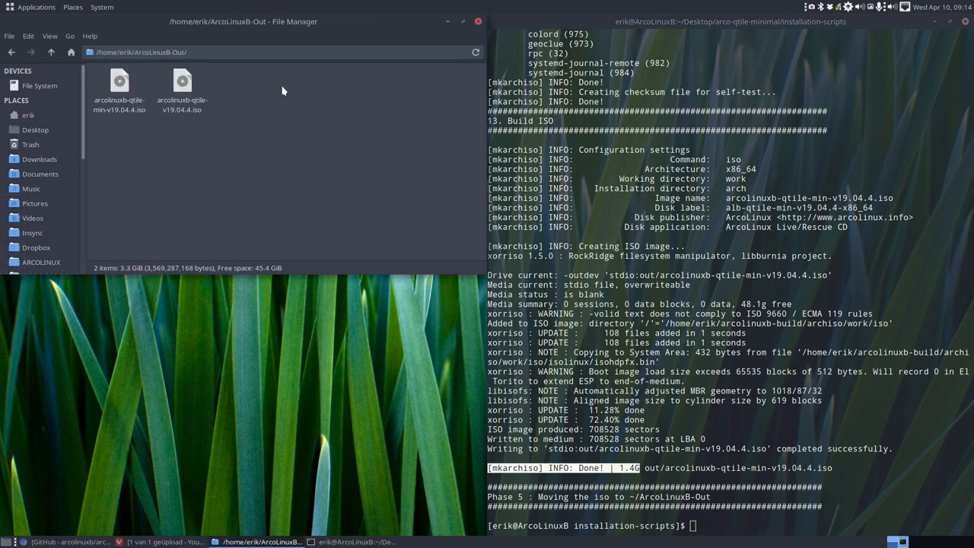
left_click(119, 90)
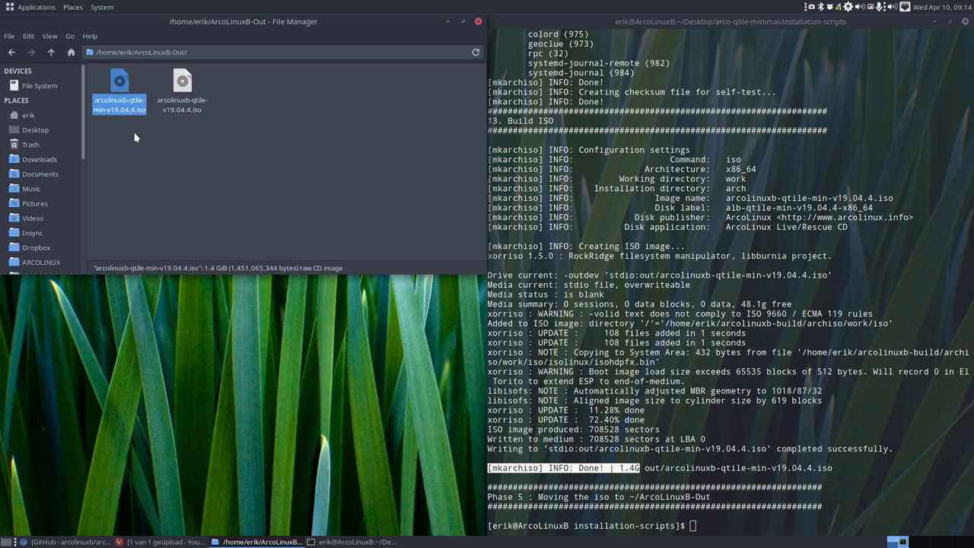
left_click(182, 87)
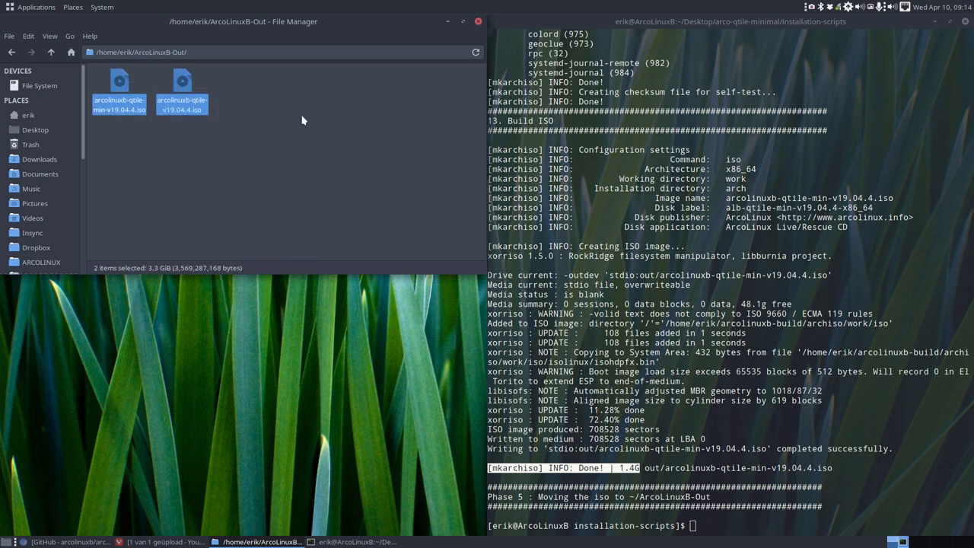
left_click(316, 204)
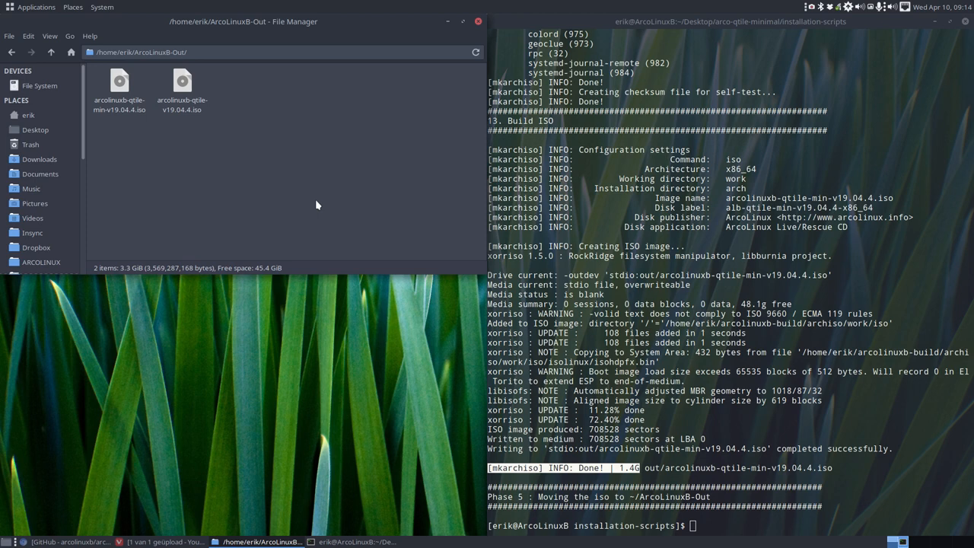